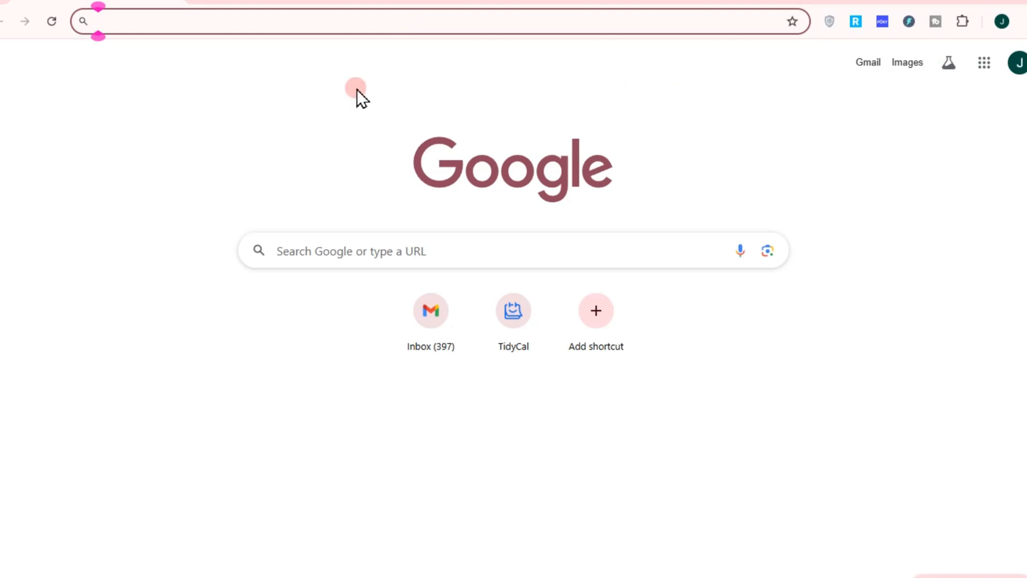
Step: Google 'Download Geometry Dash' and scroll down to the BlueStacks PC result
type("Download Geometry Dash")
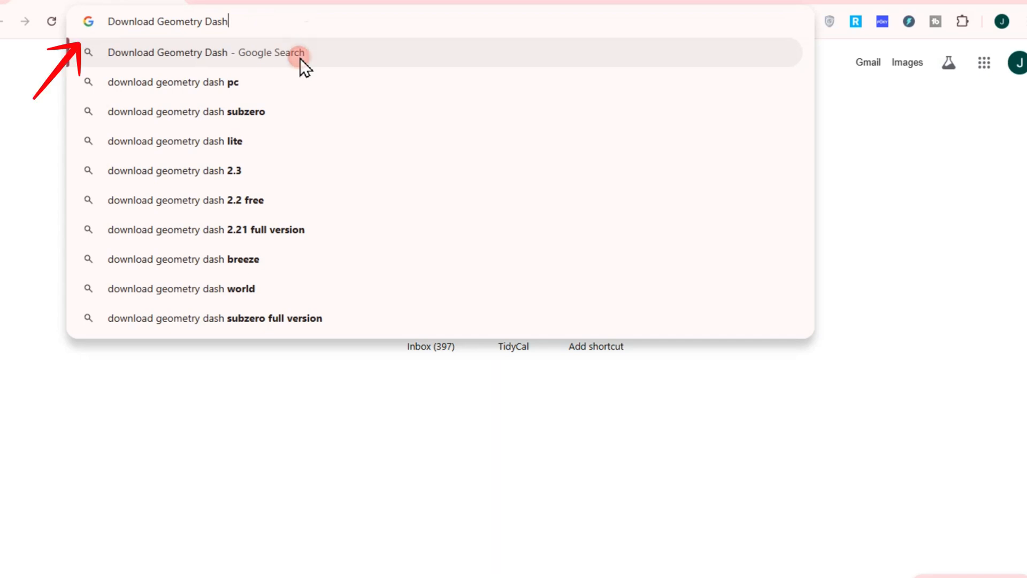
left_click(196, 52)
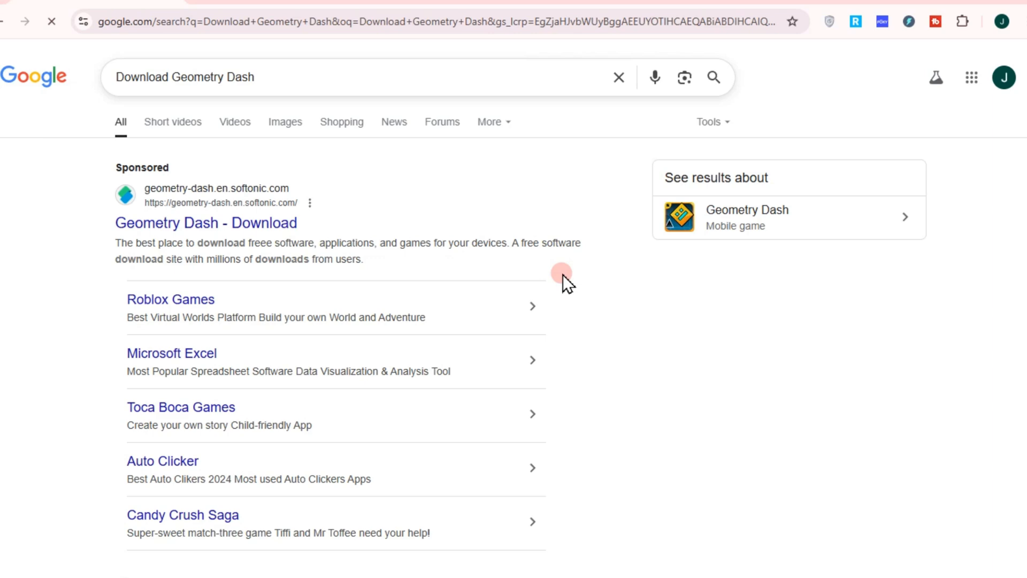
scroll("down", 3)
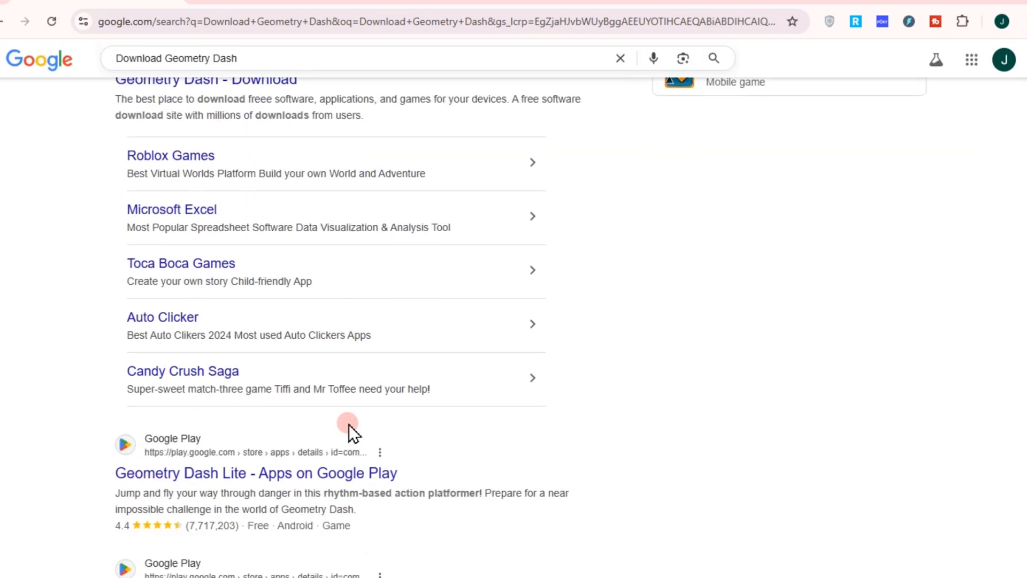
scroll("down", 3)
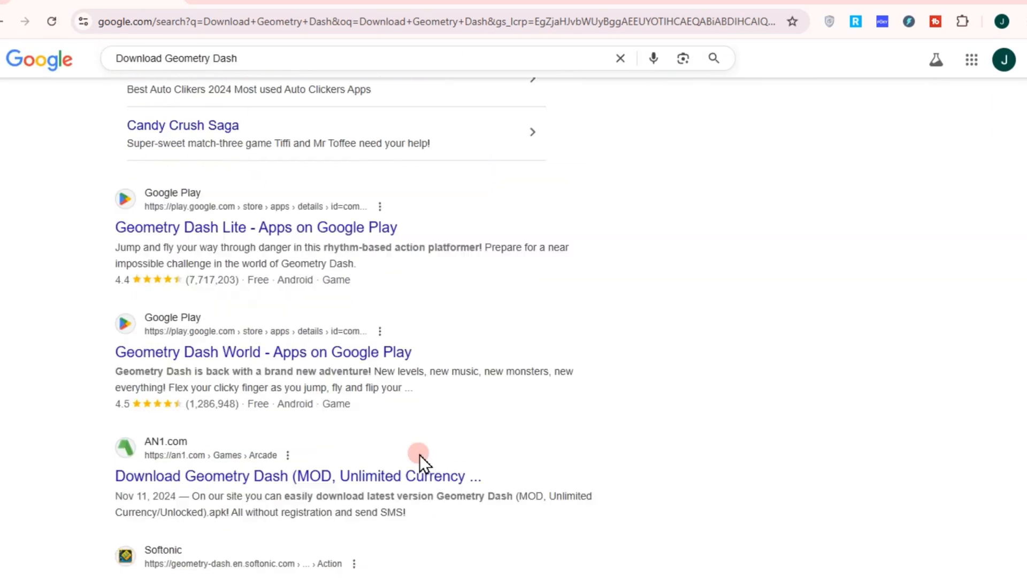
scroll("down", 3)
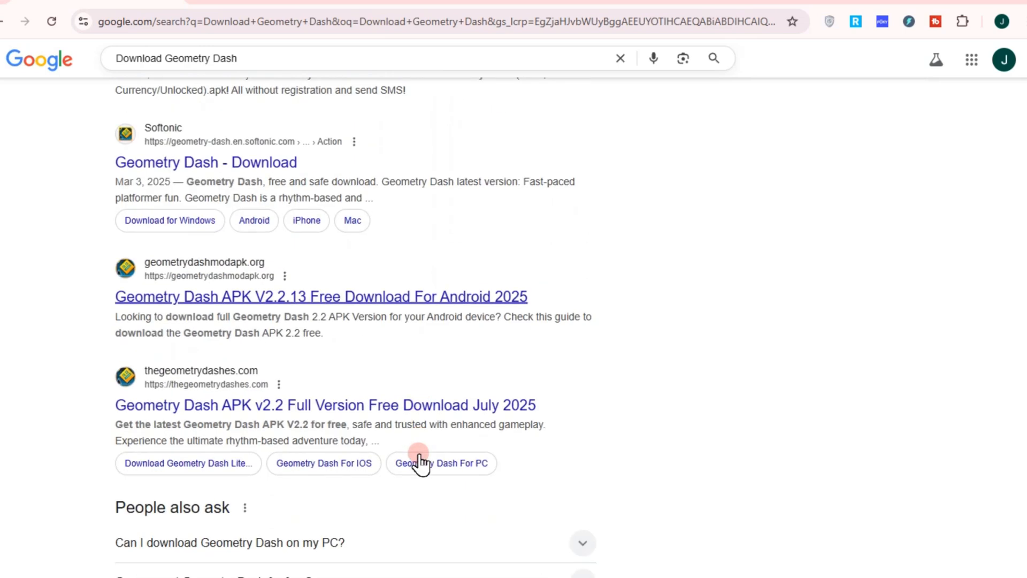
scroll("down", 3)
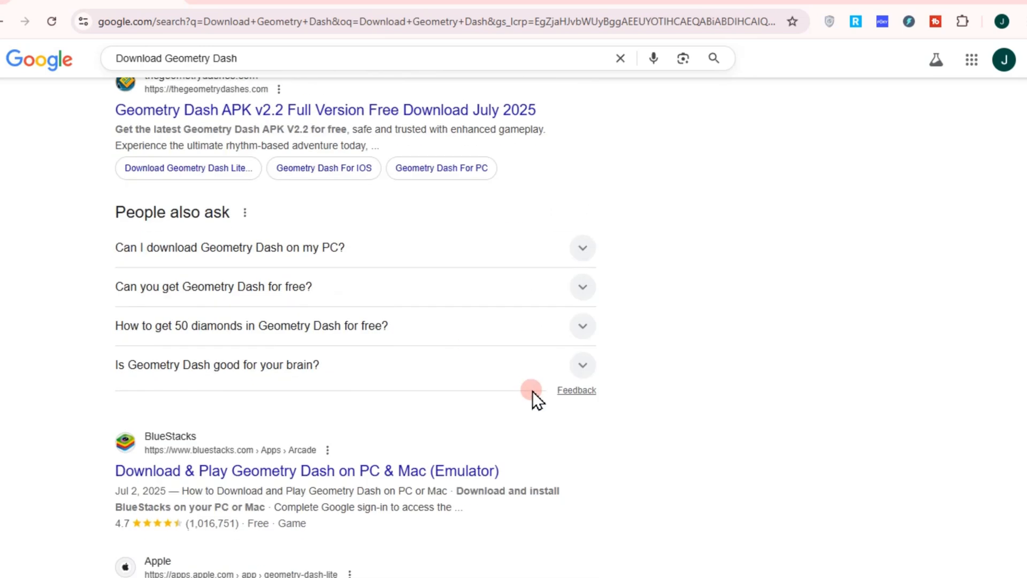
scroll("down", 3)
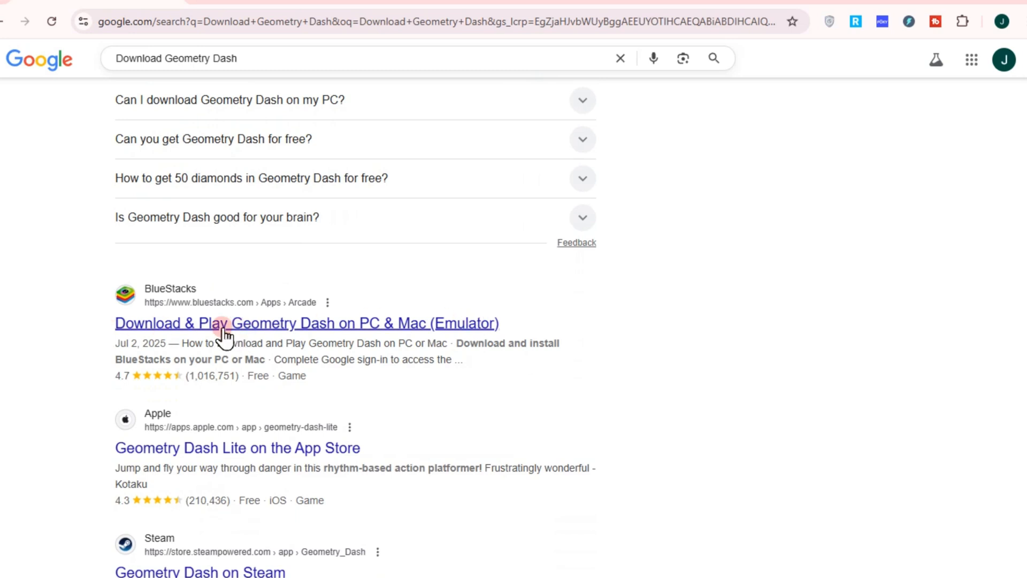
Step: Download the BlueStacks installer from its Geometry Dash page and view recent downloads
left_click(306, 323)
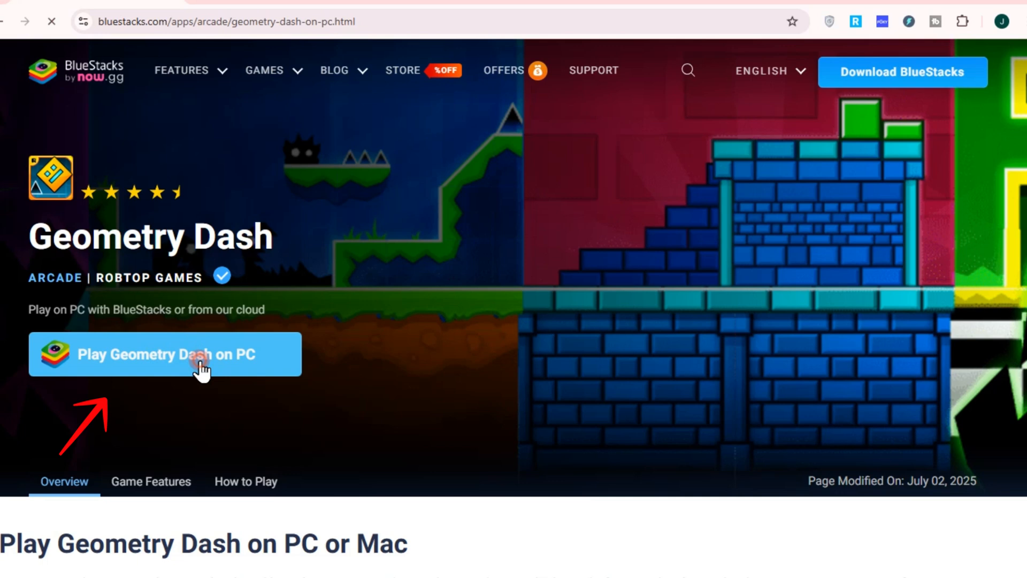
left_click(165, 353)
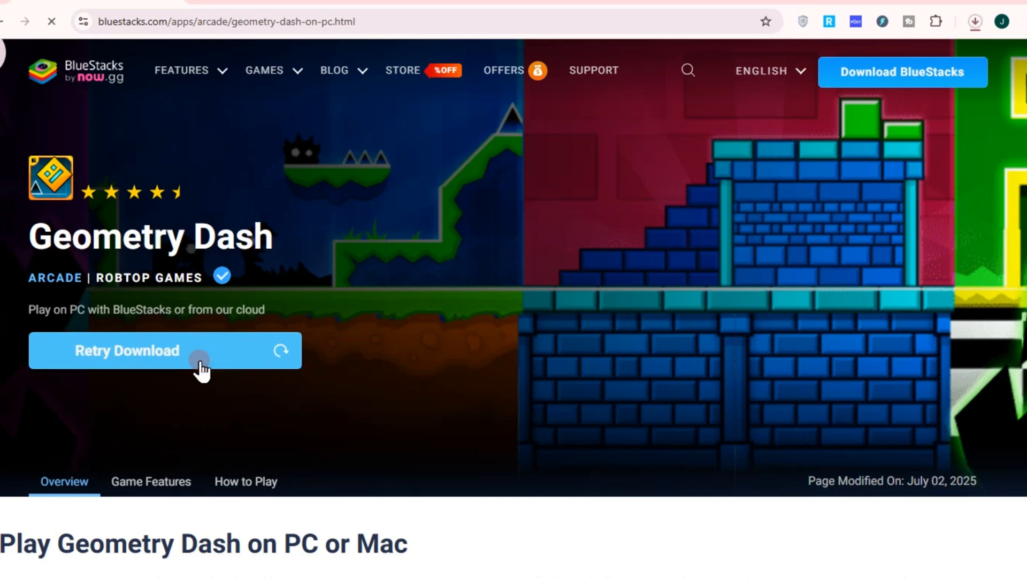
left_click(976, 22)
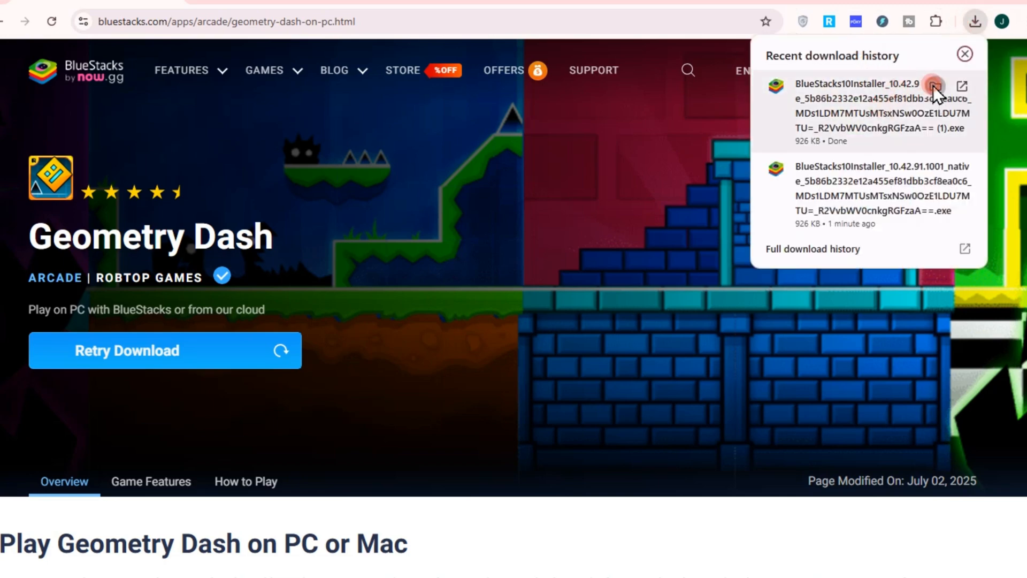
Step: Open the downloaded BlueStacks installer from the Downloads folder
left_click(962, 85)
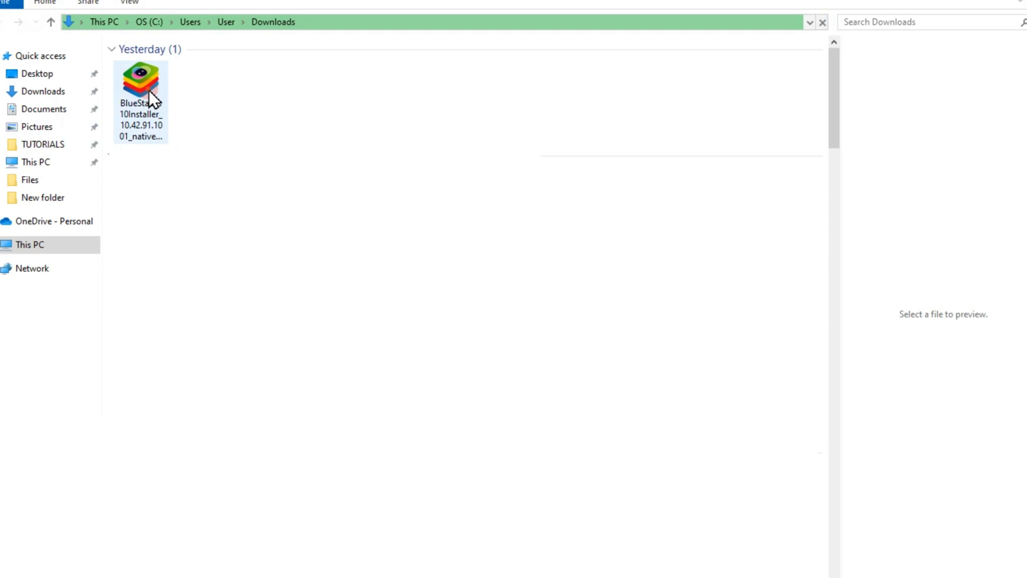
right_click(140, 82)
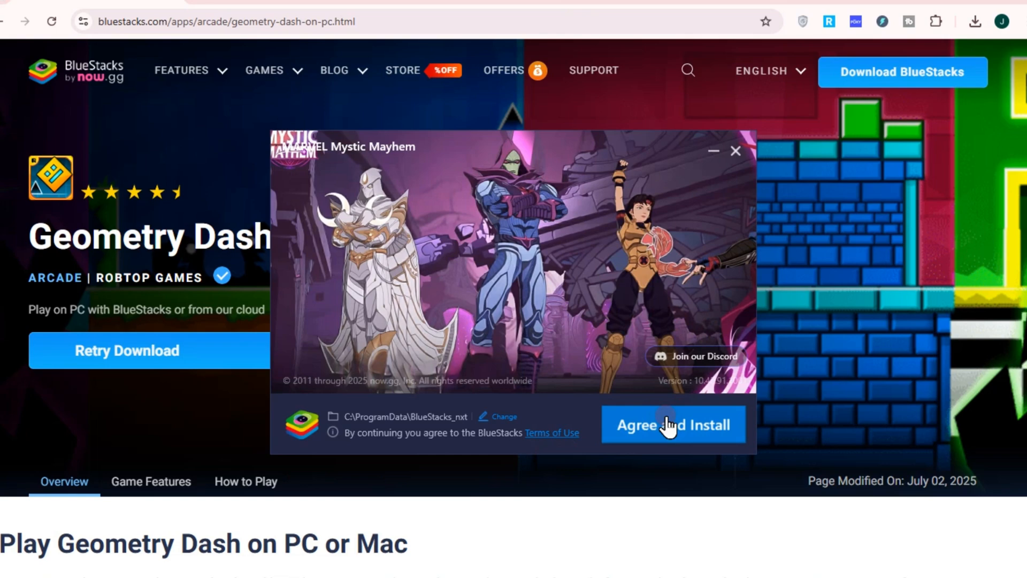
Step: Agree to the terms and install BlueStacks
left_click(672, 424)
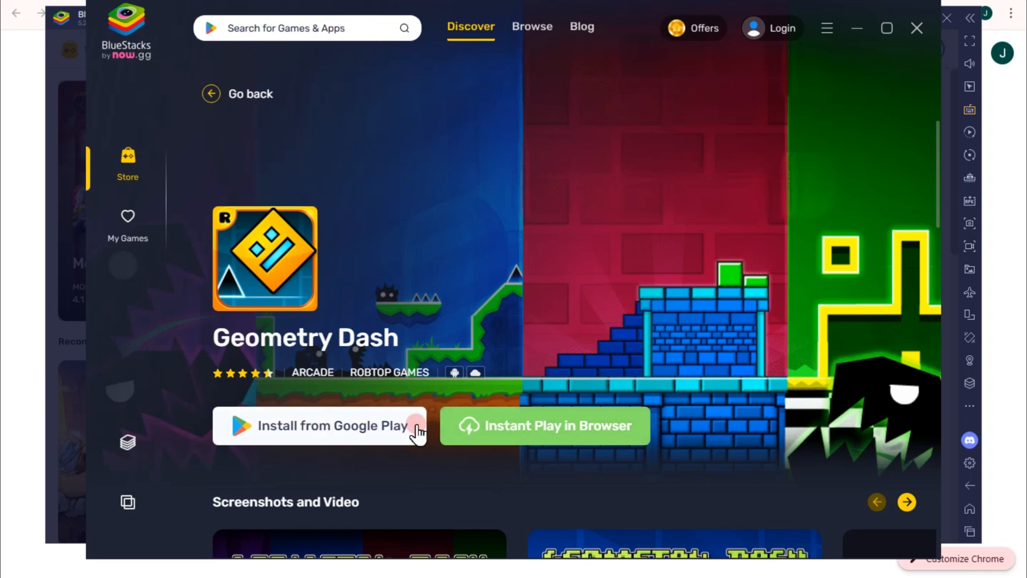
Step: Choose Install from Google Play for Geometry Dash and confirm in the popup
left_click(319, 425)
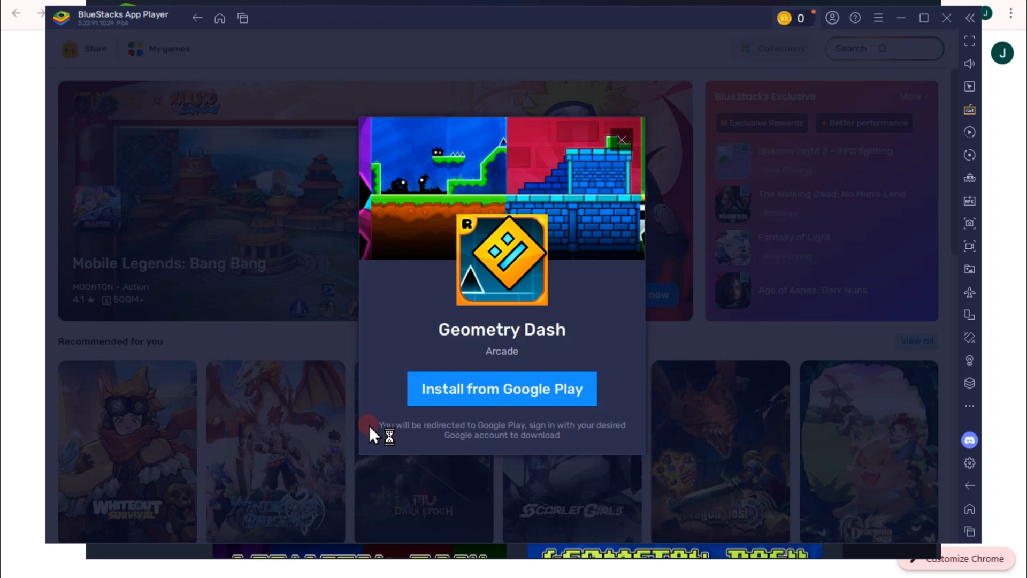
left_click(619, 138)
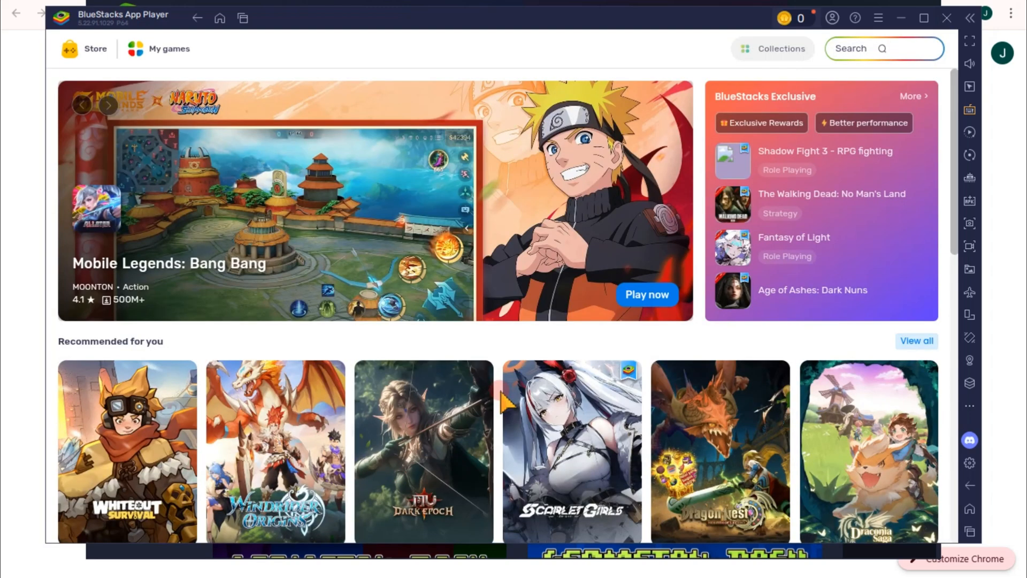
mouse_move(779, 189)
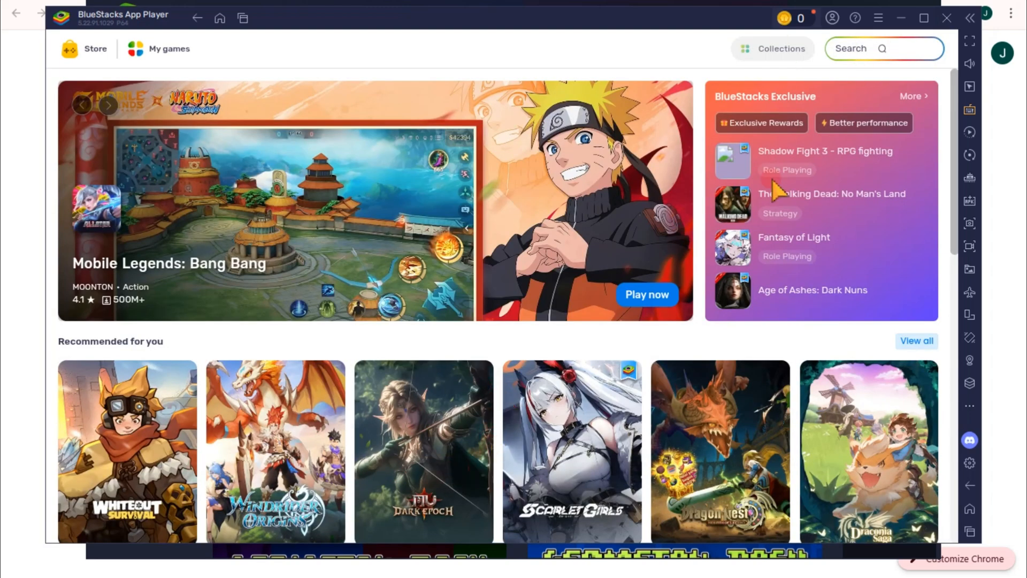
mouse_move(560, 336)
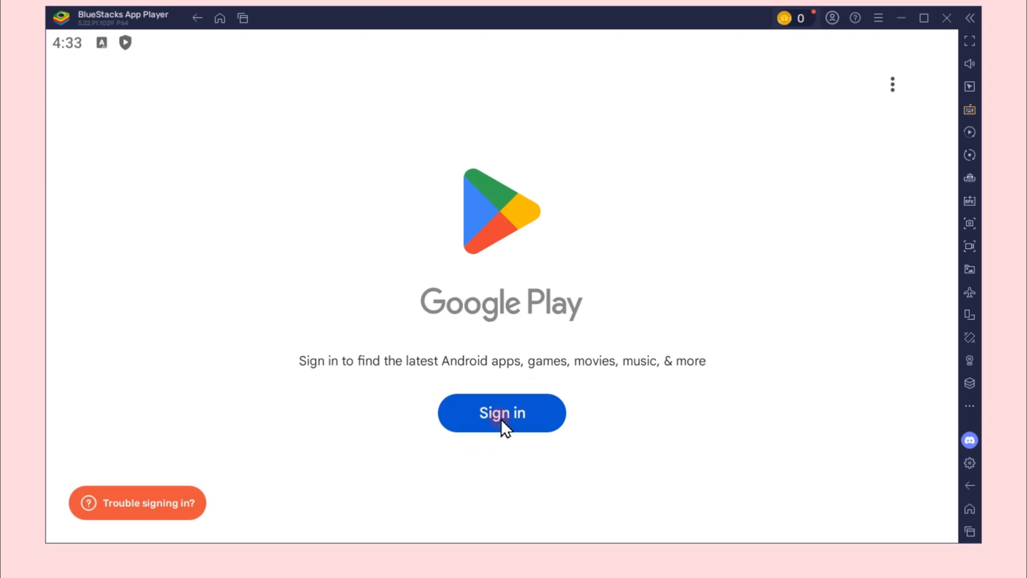
Step: Sign in to Google Play from the BlueStacks sign-in screen
left_click(501, 412)
type("geome")
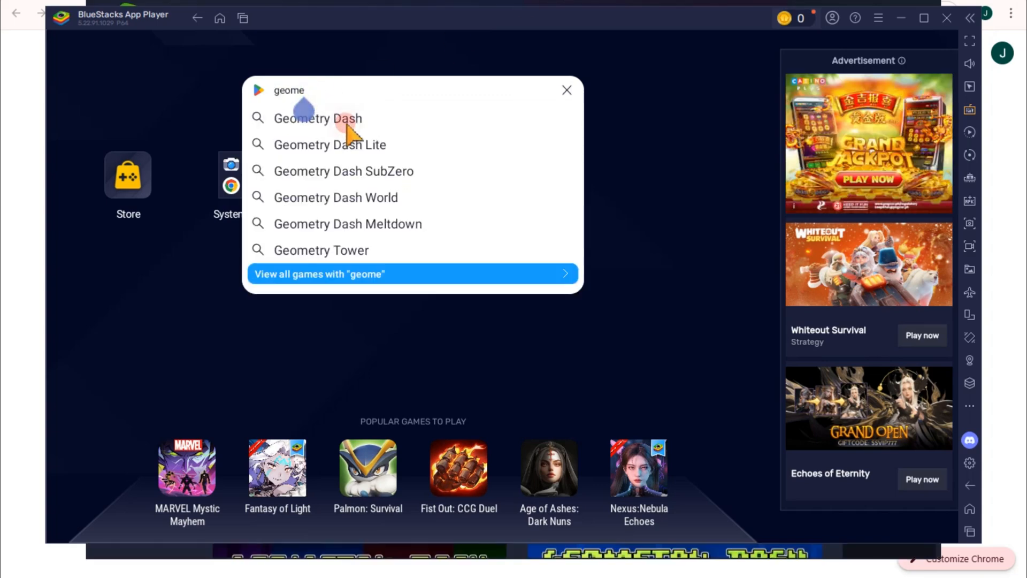
Step: Search the store for 'Geometry Dash' and open the game's result page
left_click(566, 90)
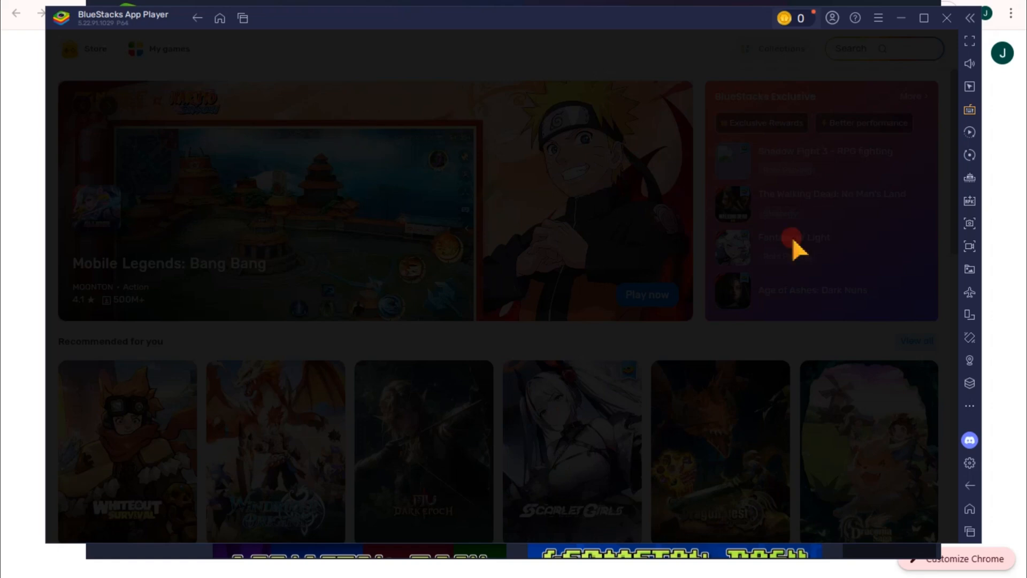
type("Geometry Dash")
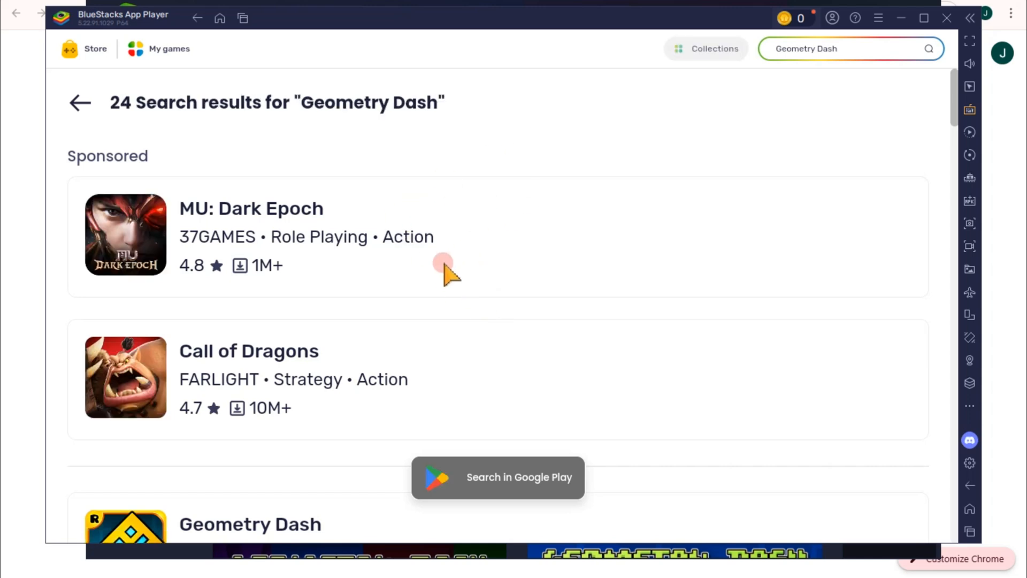
left_click(250, 525)
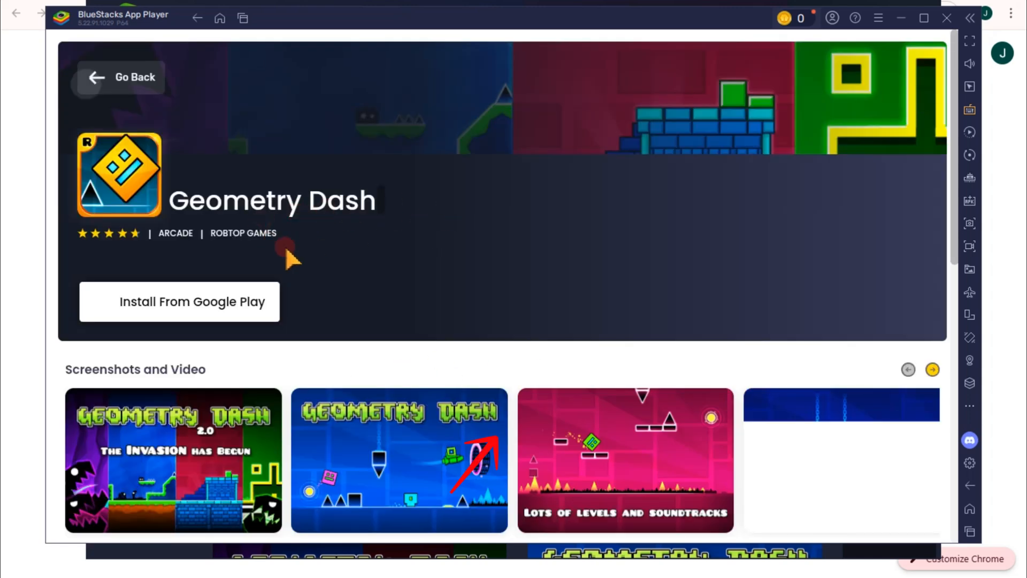
Step: Open Geometry Dash's Google Play listing, priced ₱149.00
left_click(178, 301)
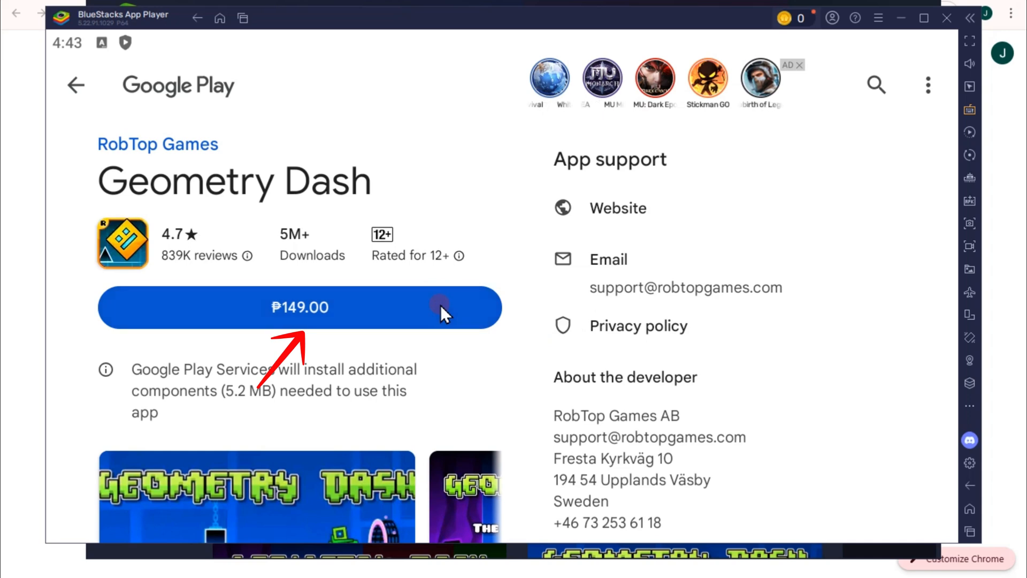
Step: Tap the ₱149.00 price button to start buying Geometry Dash
left_click(299, 307)
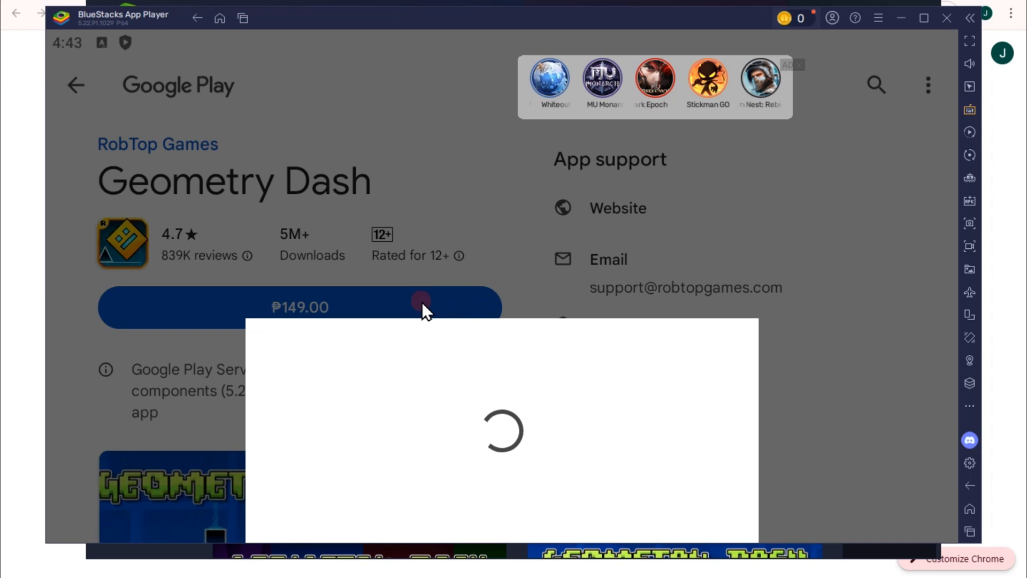
mouse_move(497, 327)
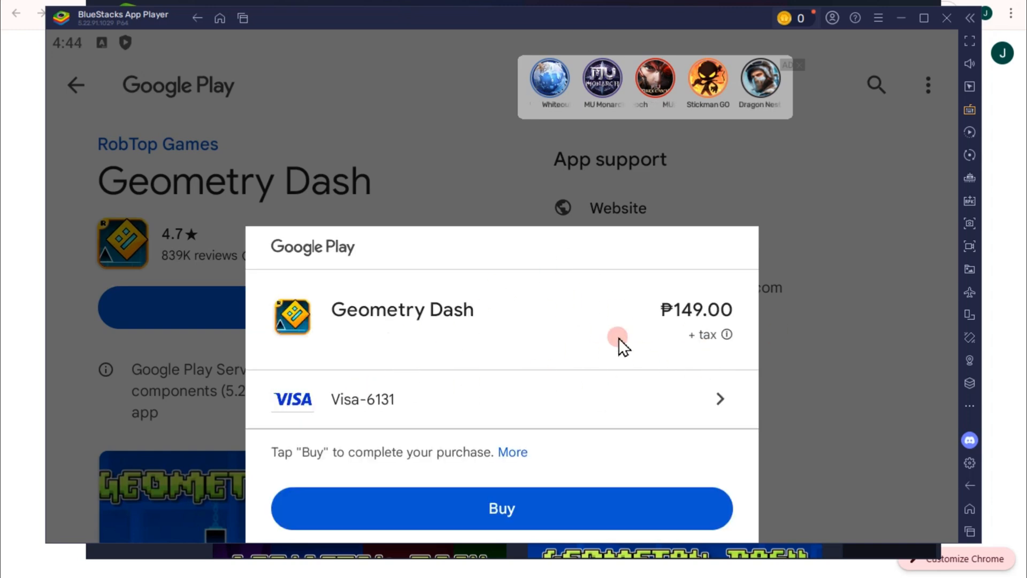
mouse_move(557, 488)
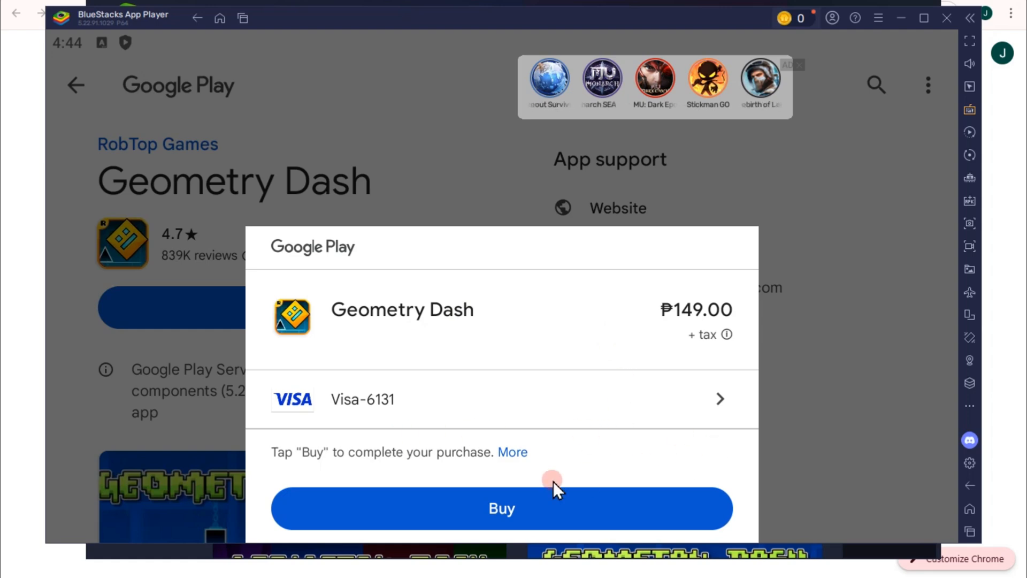